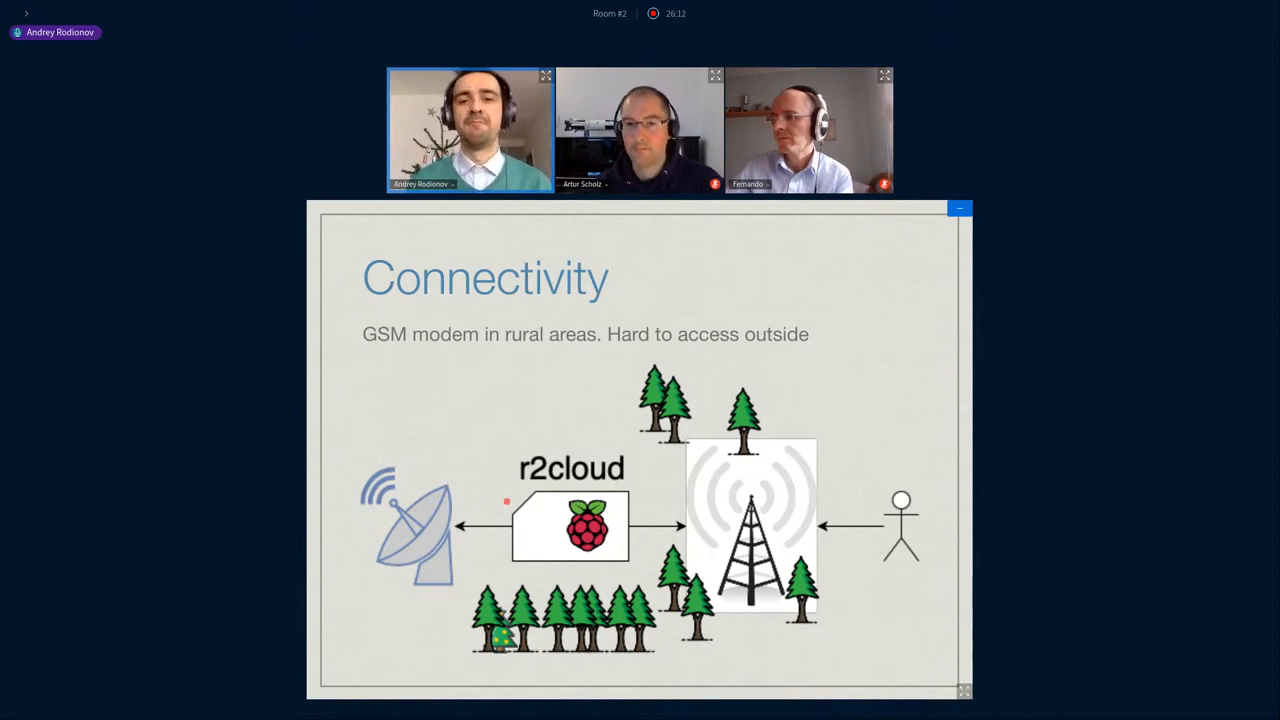
mouse_move(528, 468)
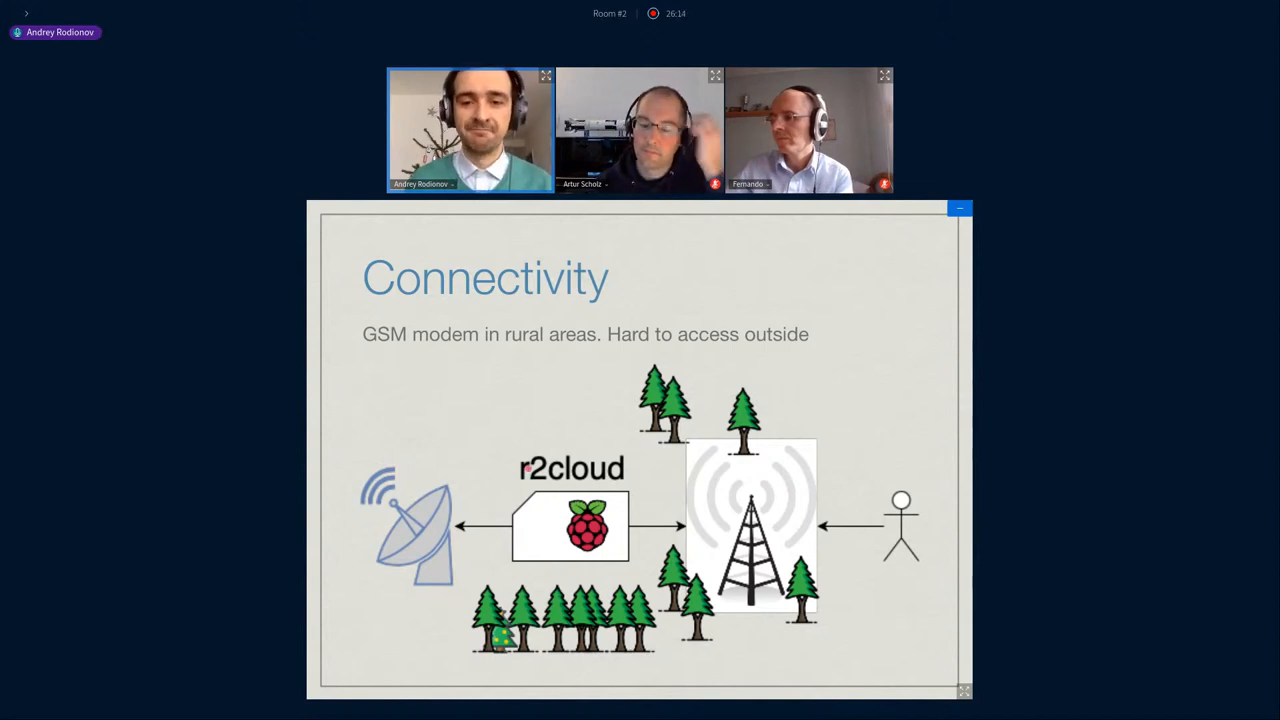